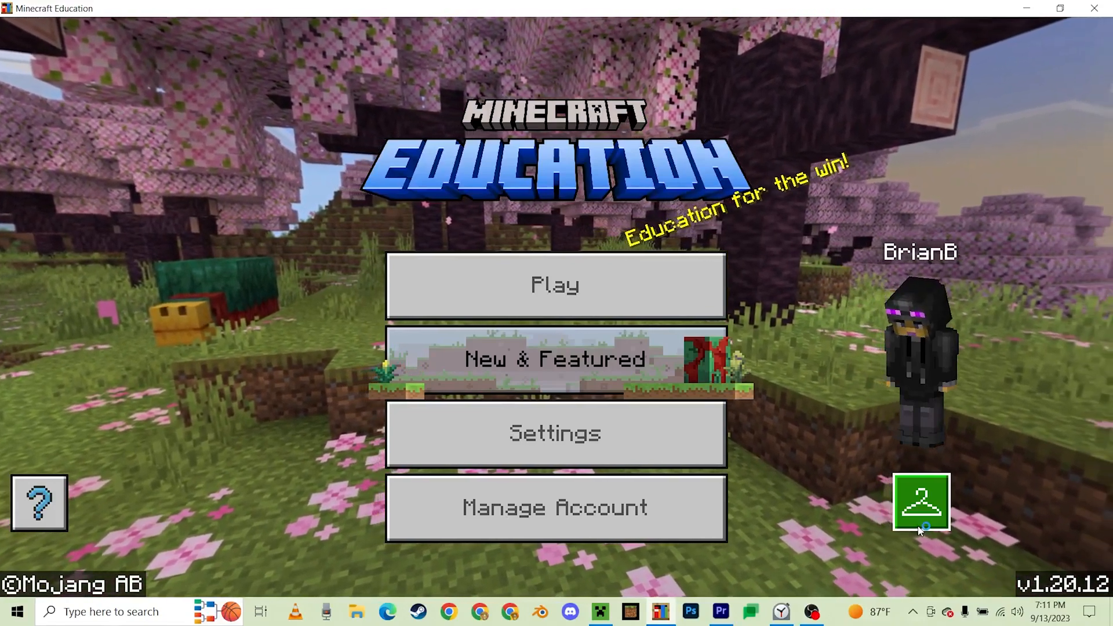
Scroll through Minecraft Education's skin packs, then open a blank new Chrome tab
{"action": "left_click", "coordinate": [920, 503]}
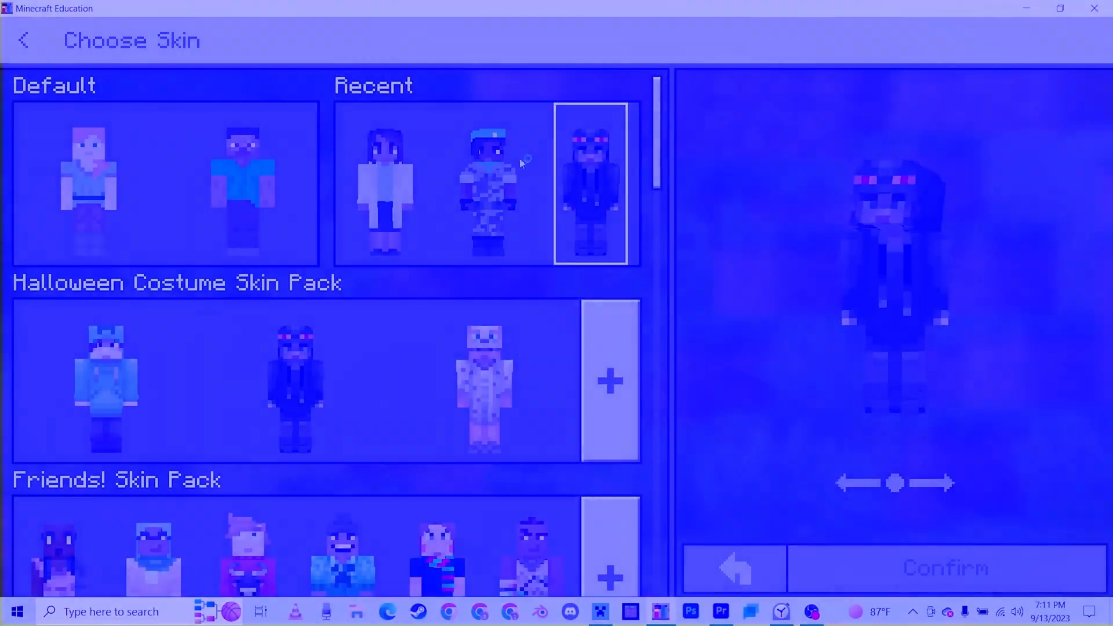
{"action": "scroll", "scroll_direction": "down", "scroll_amount": 3}
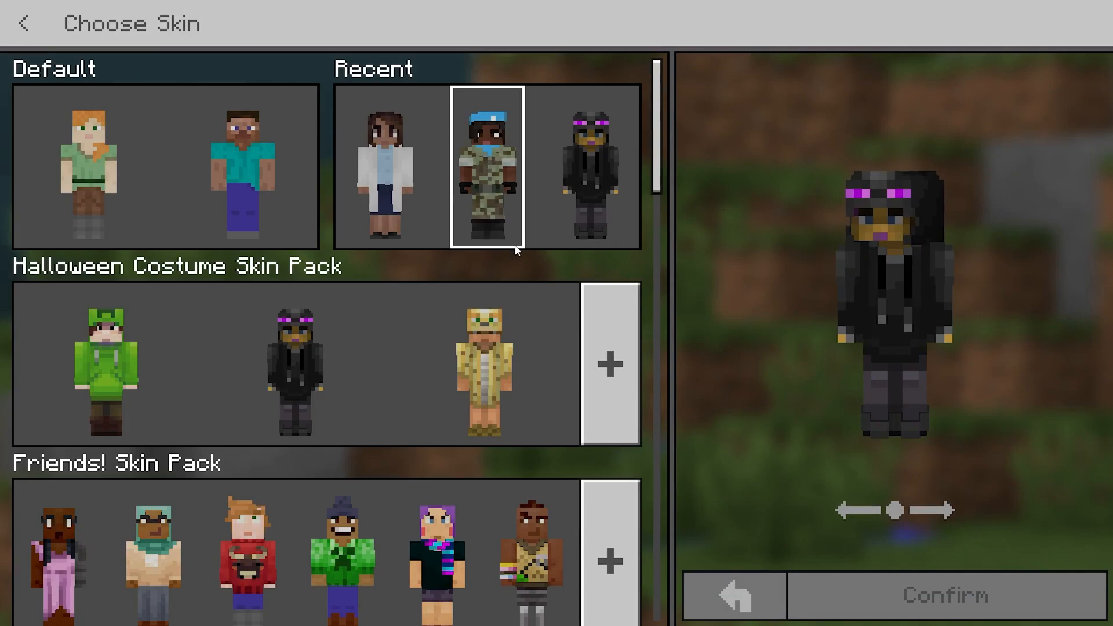
{"action": "scroll", "scroll_direction": "down", "scroll_amount": 3}
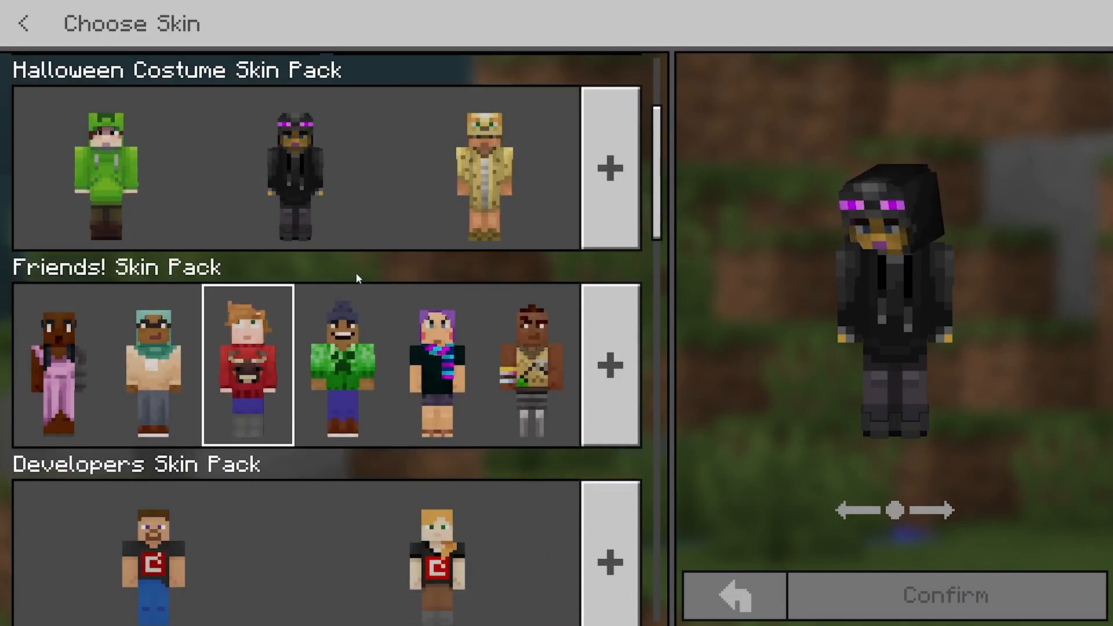
{"action": "left_click", "coordinate": [733, 594]}
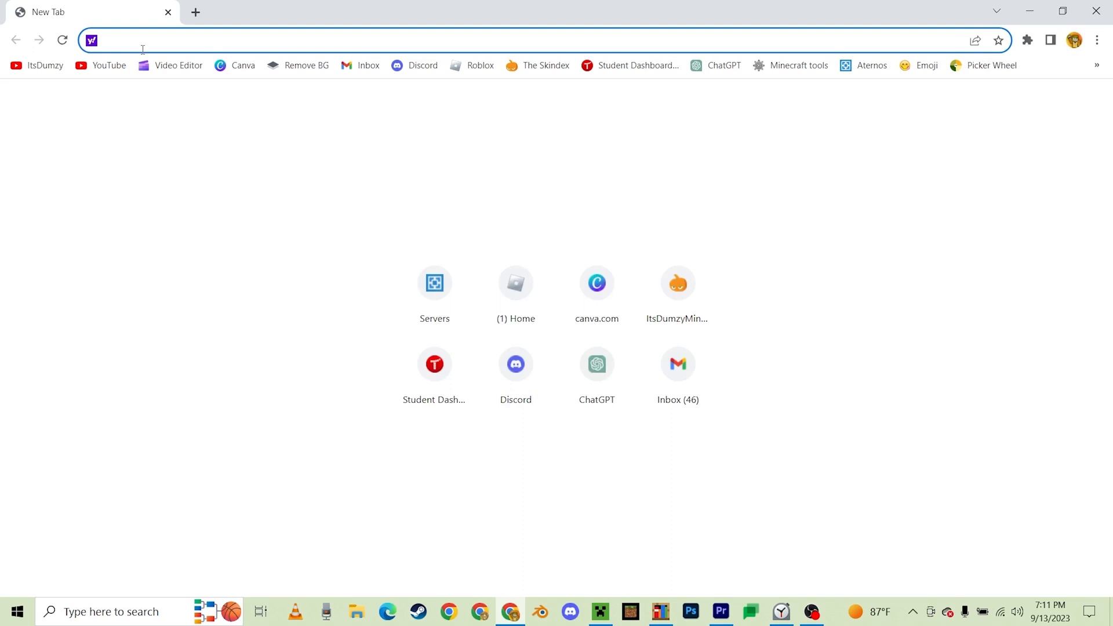
Search for a Minecraft skin compiler and open cdsmythe.com/minecraftskins
{"action": "type", "text": "minecraft-heads.com"}
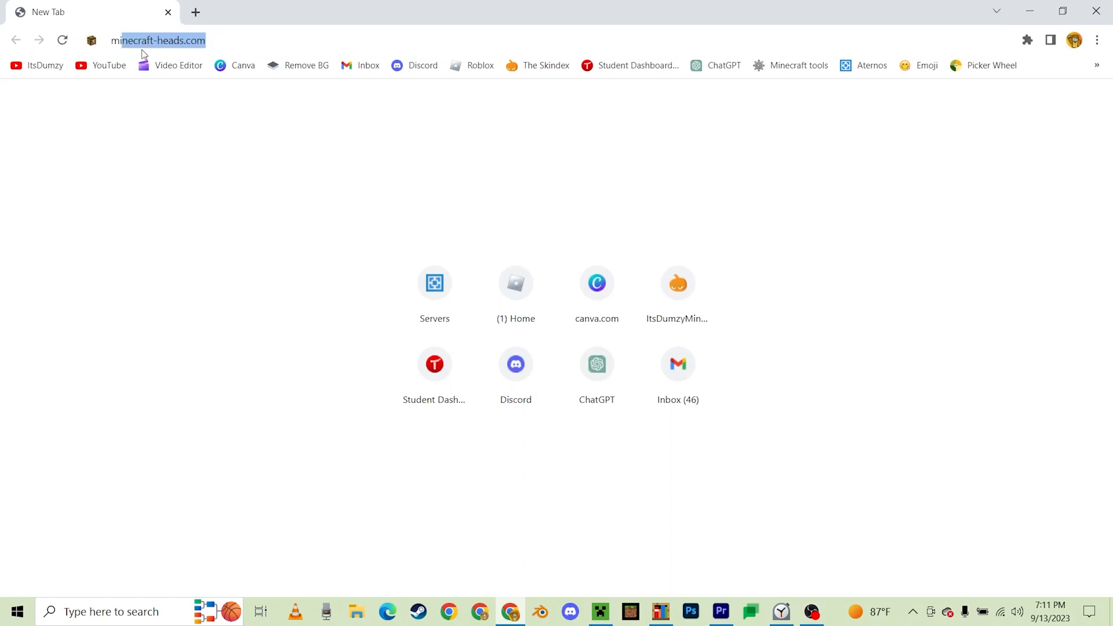
{"action": "type", "text": "minecr"}
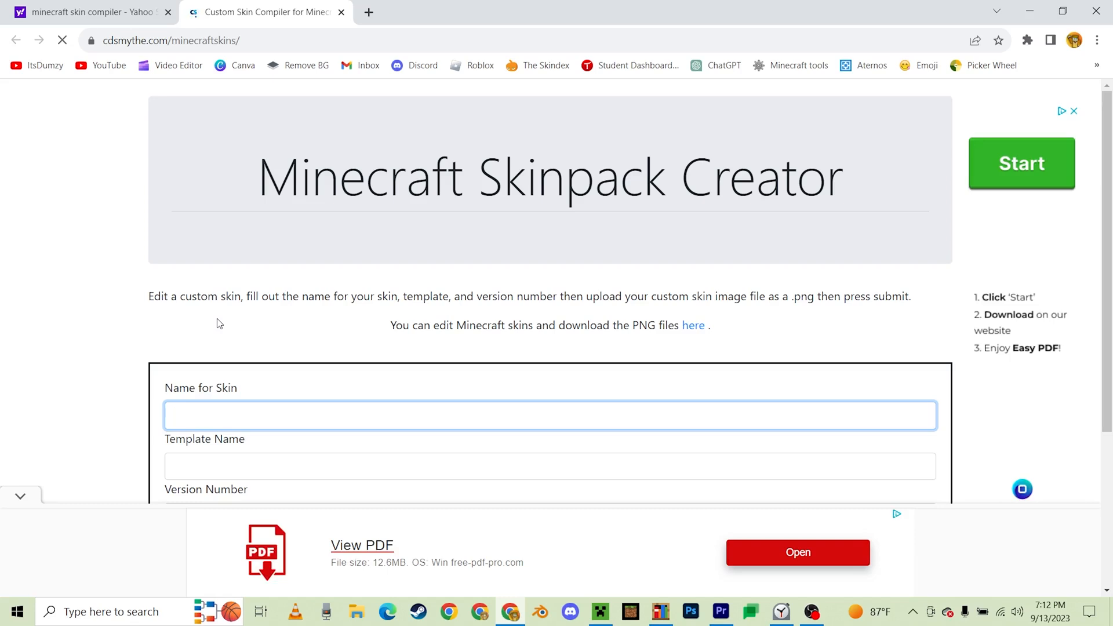
Name the skin 'ItsDumzy Skin', then switch back to Minecraft Education
{"action": "type", "text": "It"}
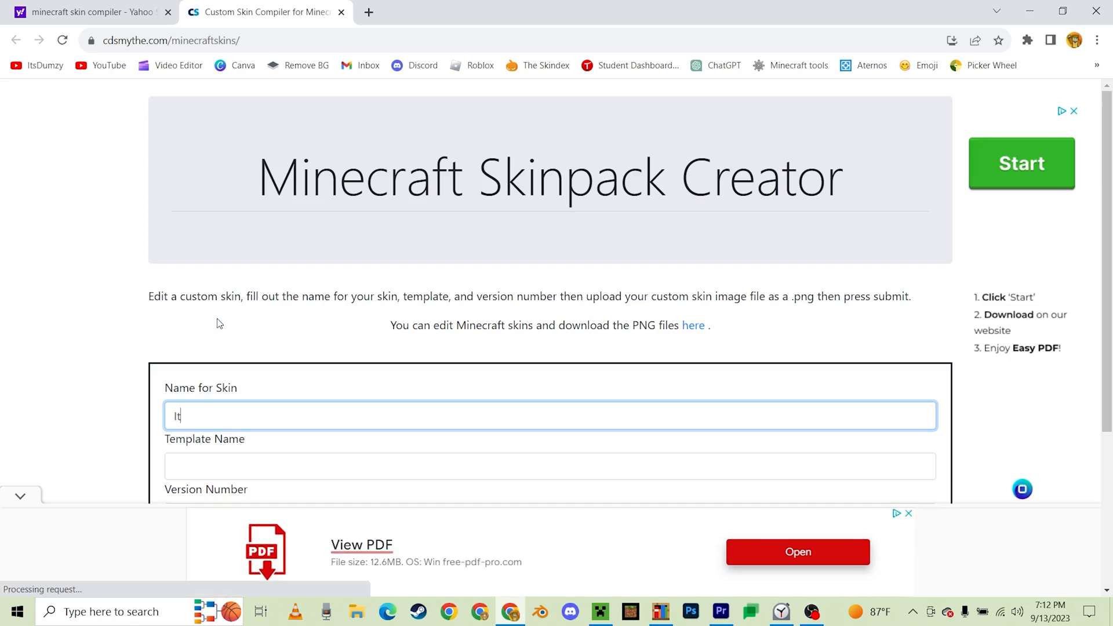
{"action": "type", "text": "sD"}
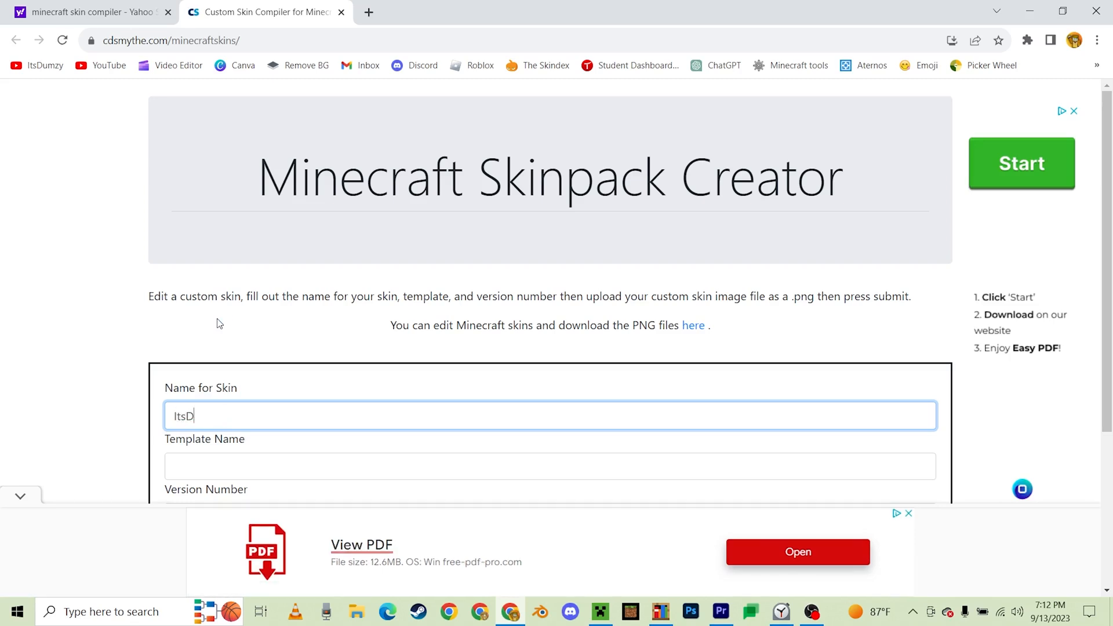
{"action": "type", "text": "umzy Skin"}
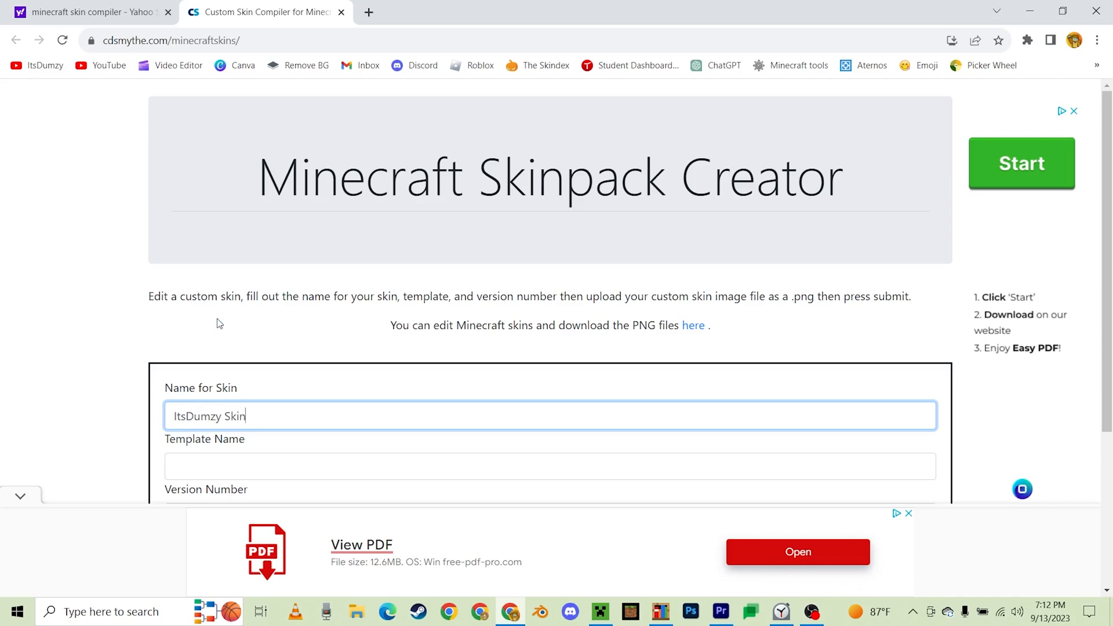
{"action": "left_click", "coordinate": [550, 466]}
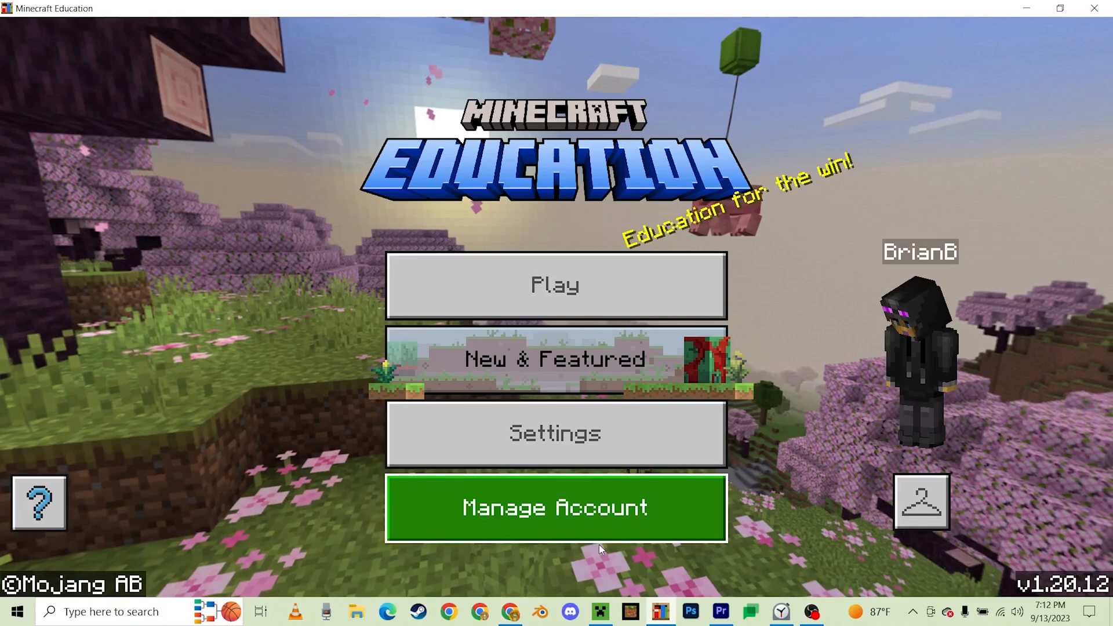
Scroll the skin chooser down to the existing ItsDumzy Skins pack, then return to Chrome
{"action": "left_click", "coordinate": [920, 502]}
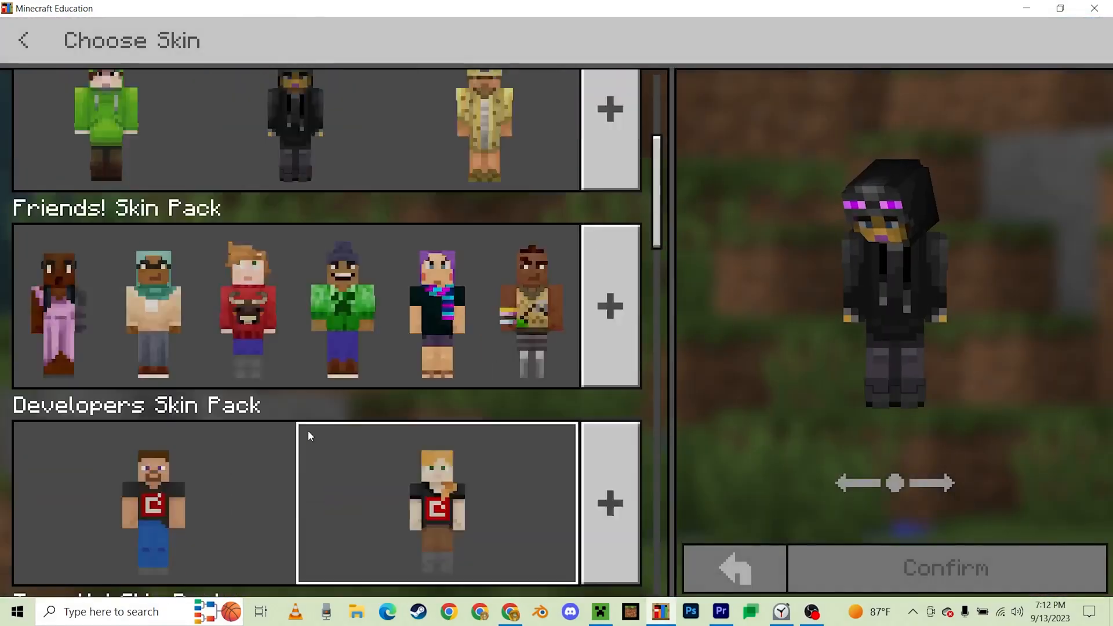
{"action": "scroll", "scroll_direction": "down", "scroll_amount": 3}
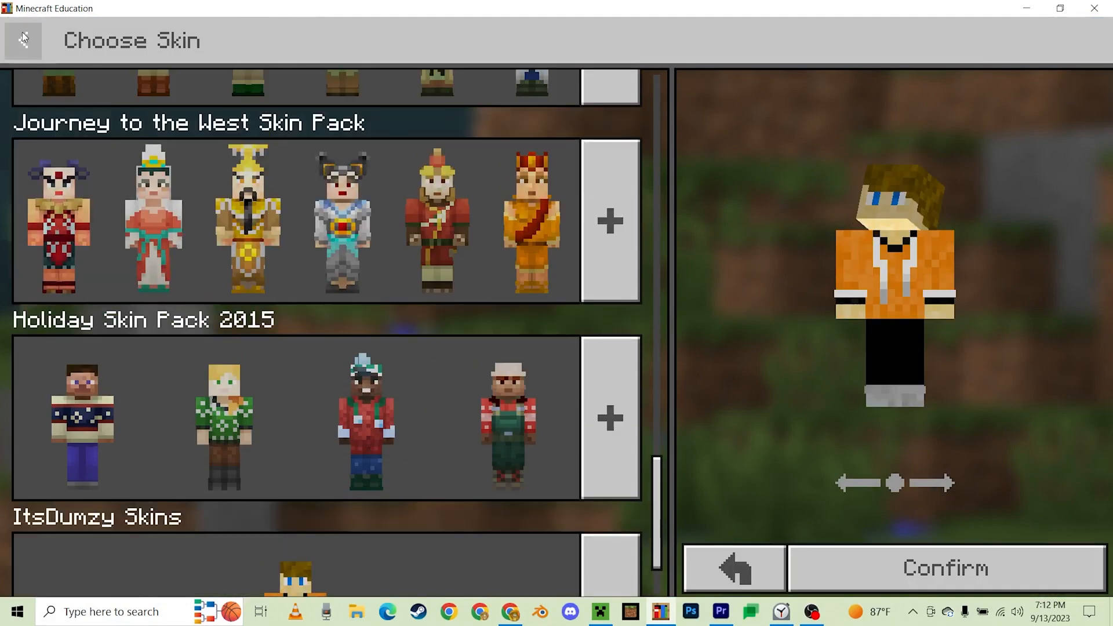
{"action": "left_click", "coordinate": [509, 610]}
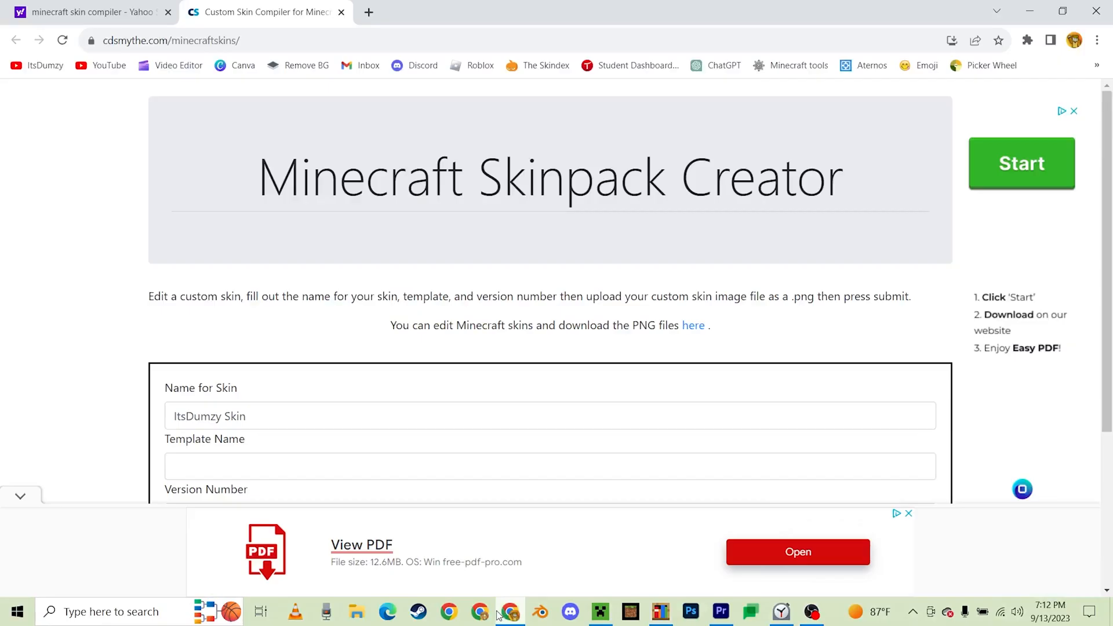
Fill in skin 'ItsDumzy Grimace', template 'ItsDumzy Skins', version 1.0, and begin choosing the image
{"action": "left_click", "coordinate": [550, 234]}
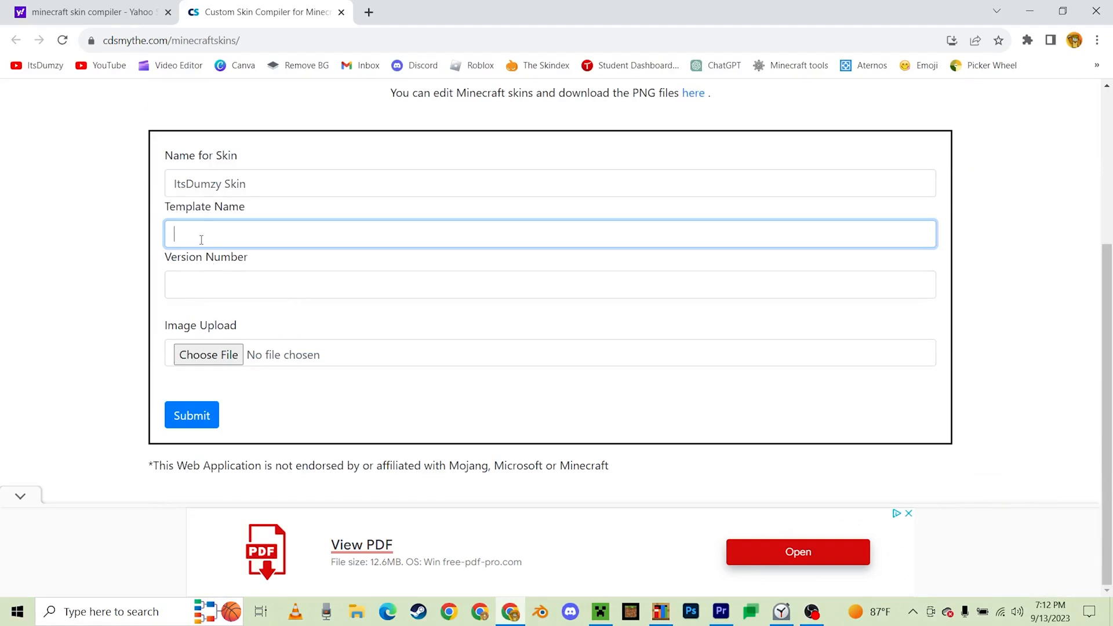
{"action": "type", "text": "ItsDumzy"}
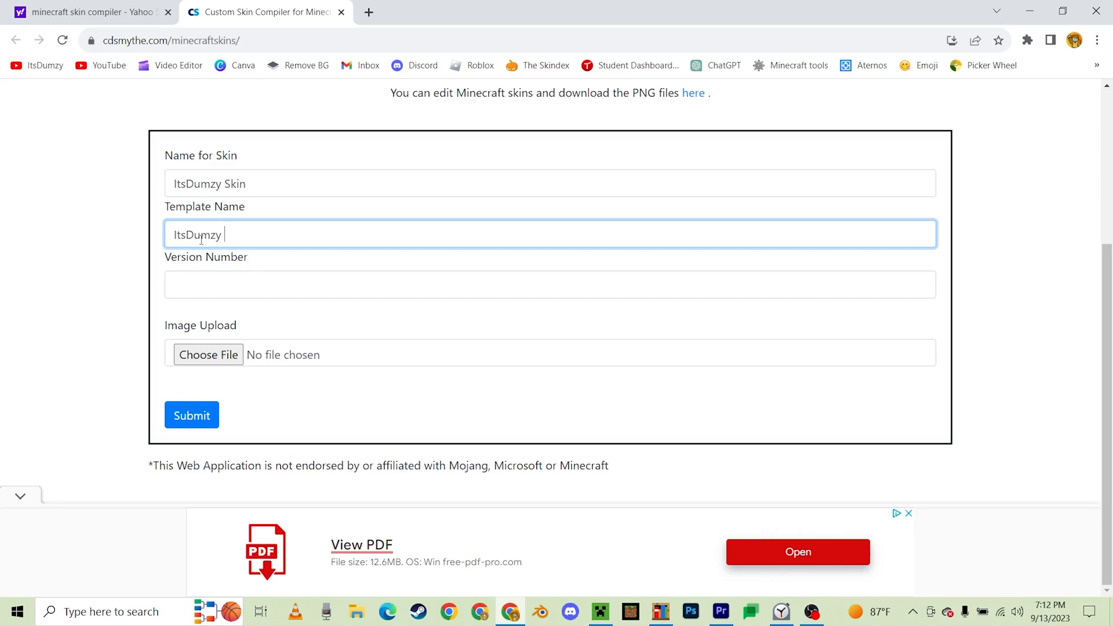
{"action": "type", "text": "Skins"}
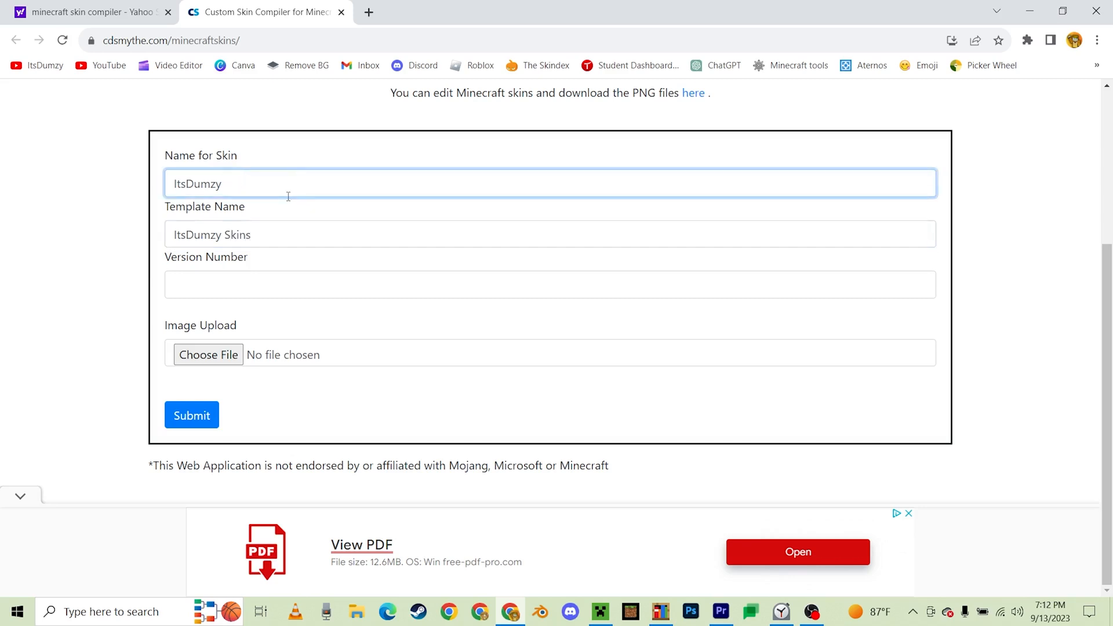
{"action": "type", "text": "Grimace"}
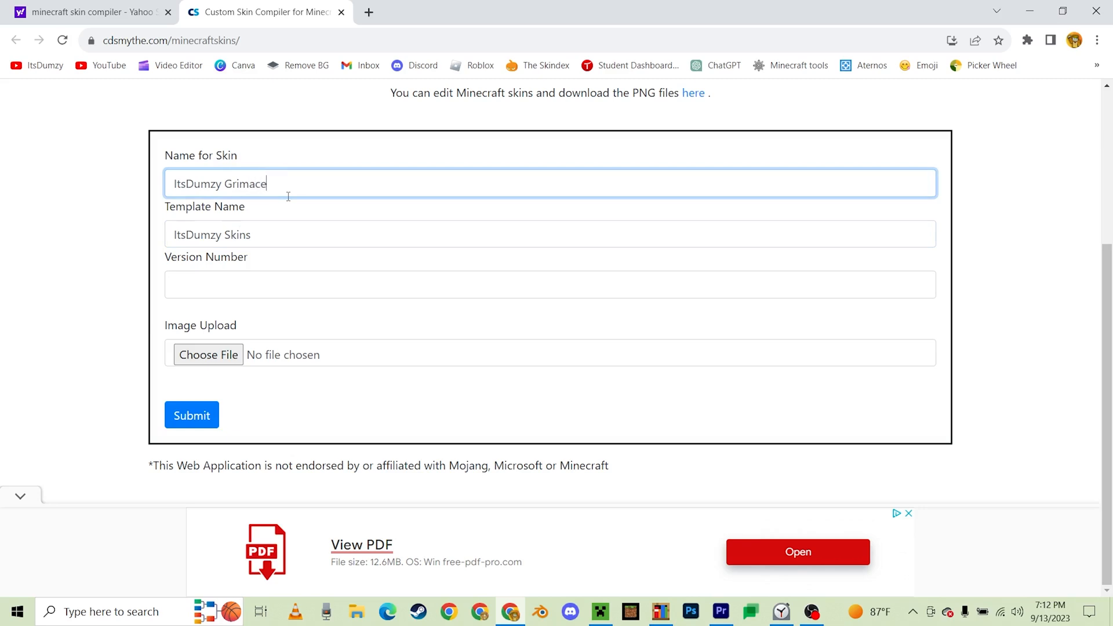
{"action": "left_click", "coordinate": [550, 284]}
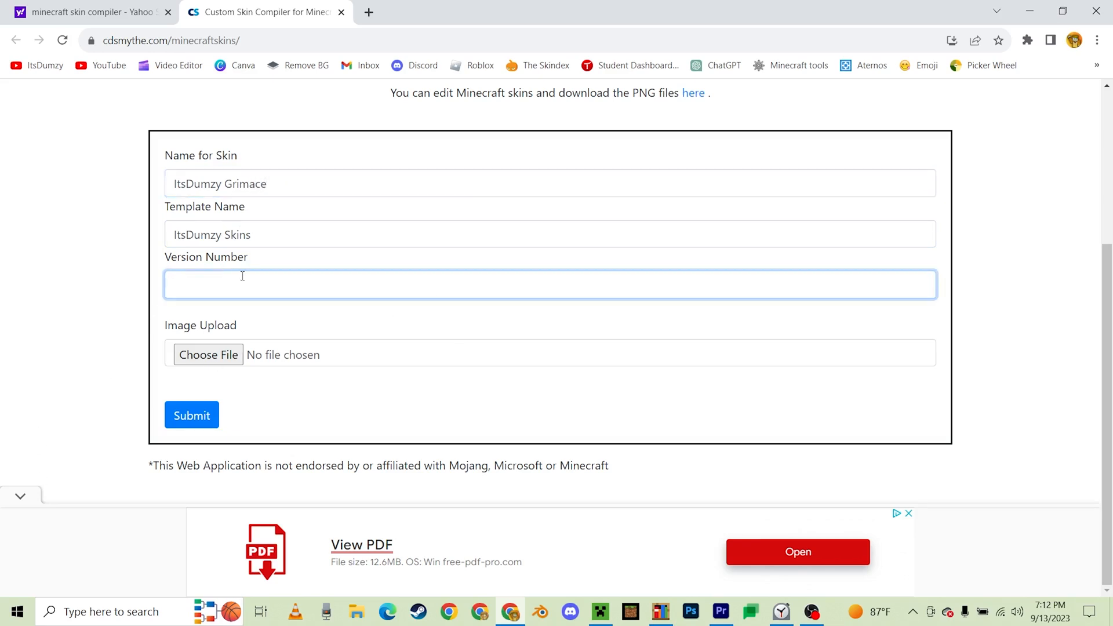
{"action": "type", "text": "1.0"}
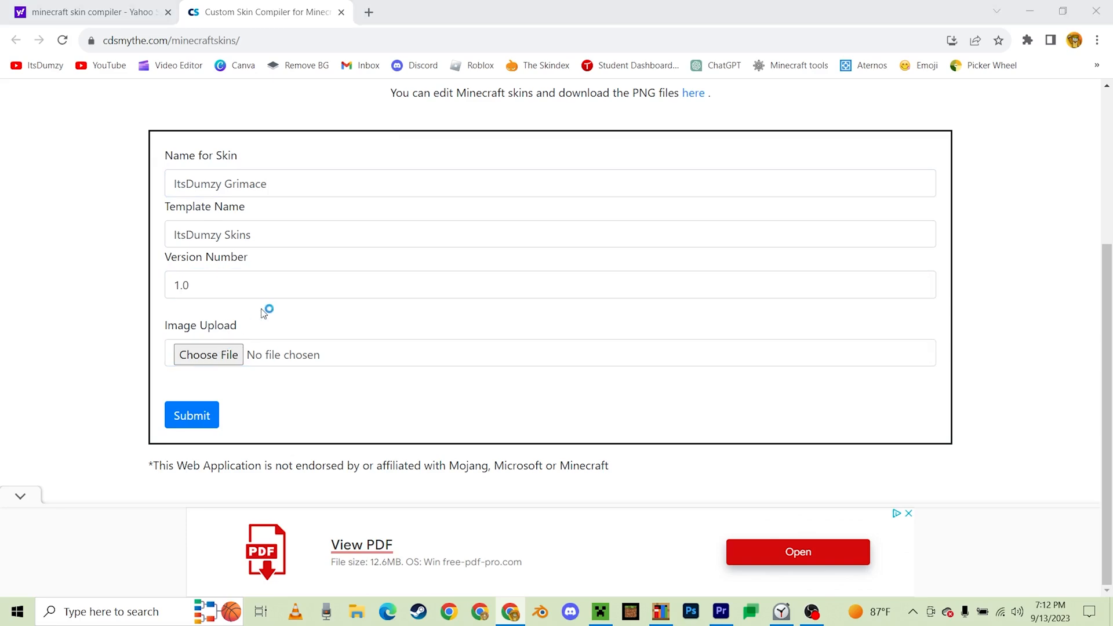
{"action": "left_click", "coordinate": [208, 354]}
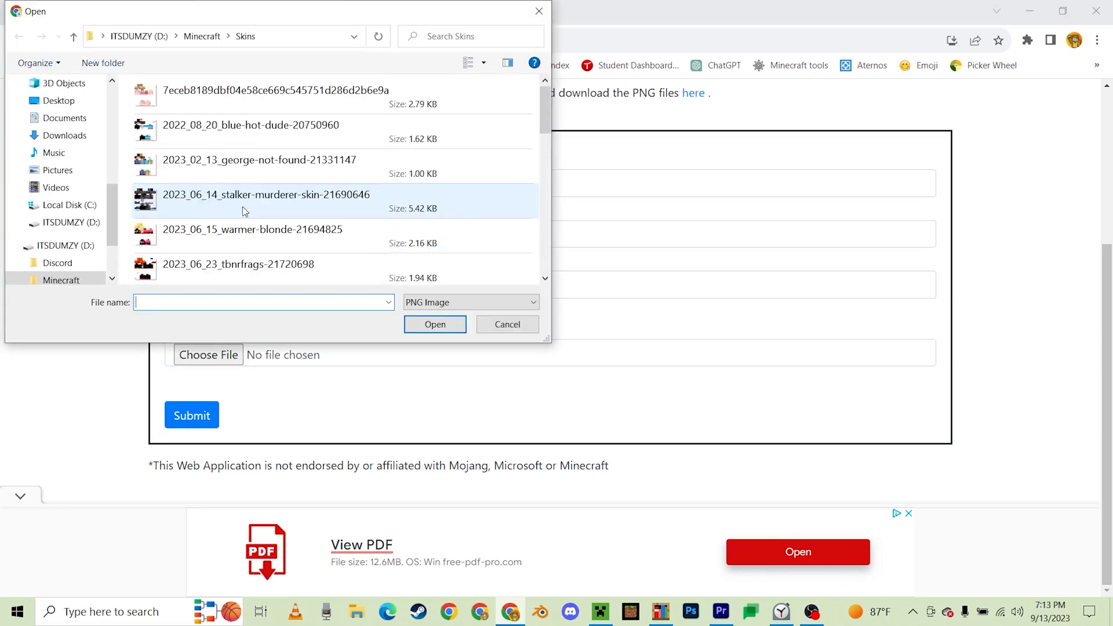
Attach the grimace-itsdumzy image, submit, and view the downloaded ItsDumzy Skins (1).mcpack
{"action": "scroll", "scroll_direction": "down", "scroll_amount": 3}
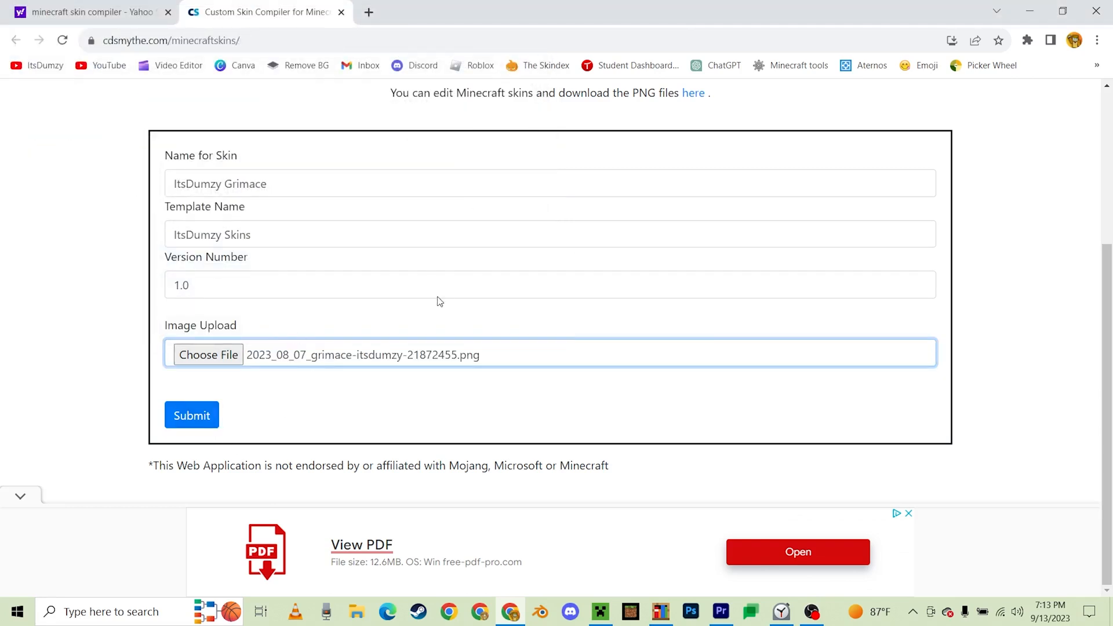
{"action": "mouse_move", "coordinate": [221, 416]}
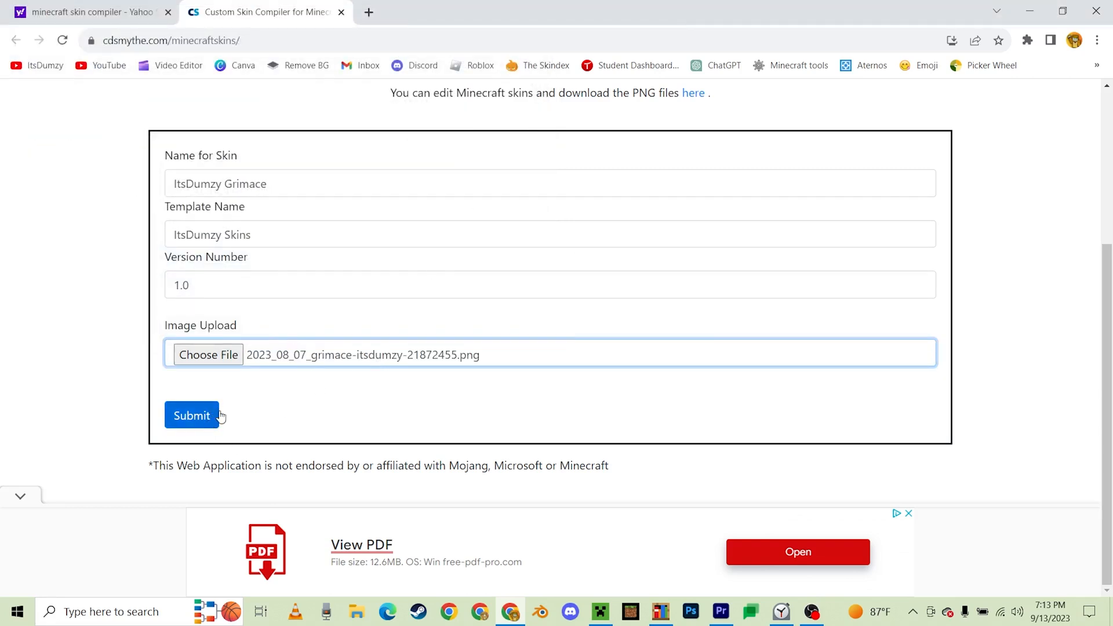
{"action": "left_click", "coordinate": [190, 415]}
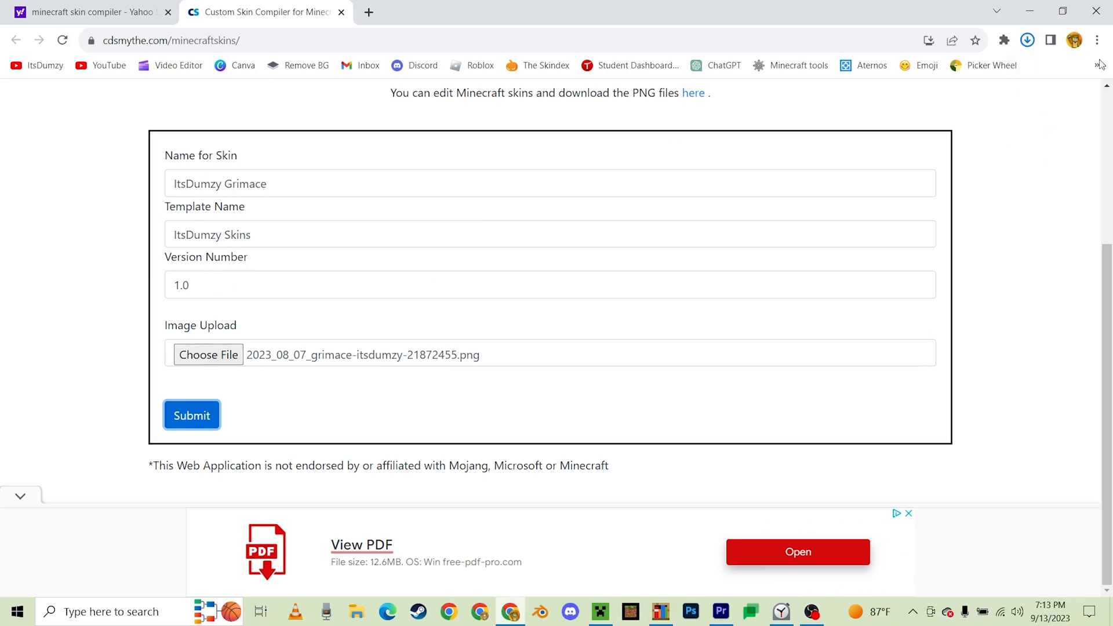
{"action": "left_click", "coordinate": [191, 415]}
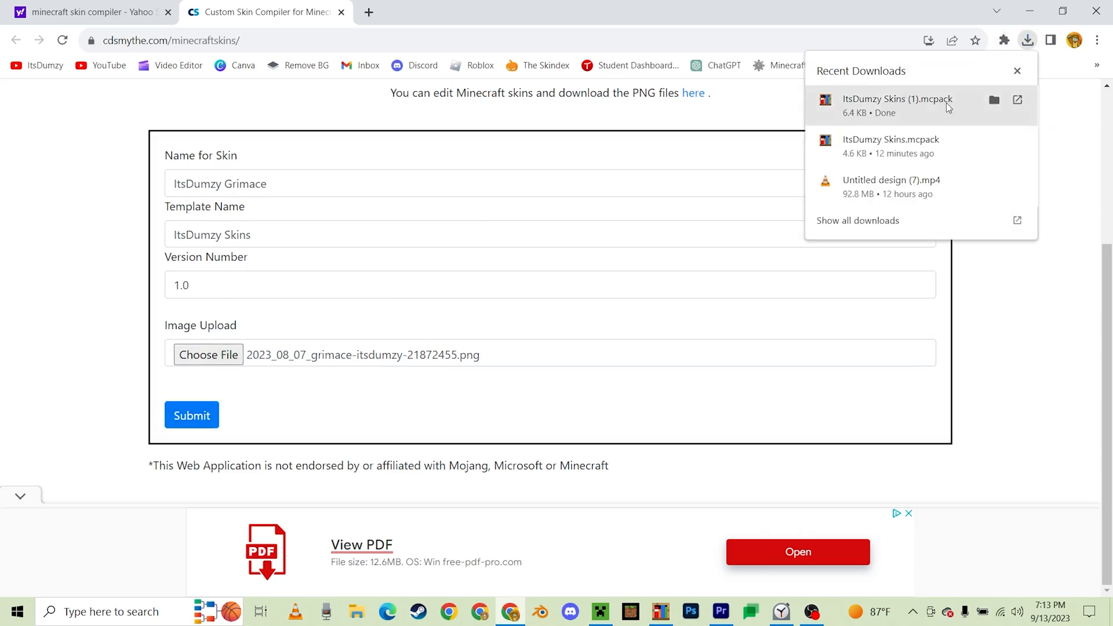
{"action": "mouse_move", "coordinate": [802, 188]}
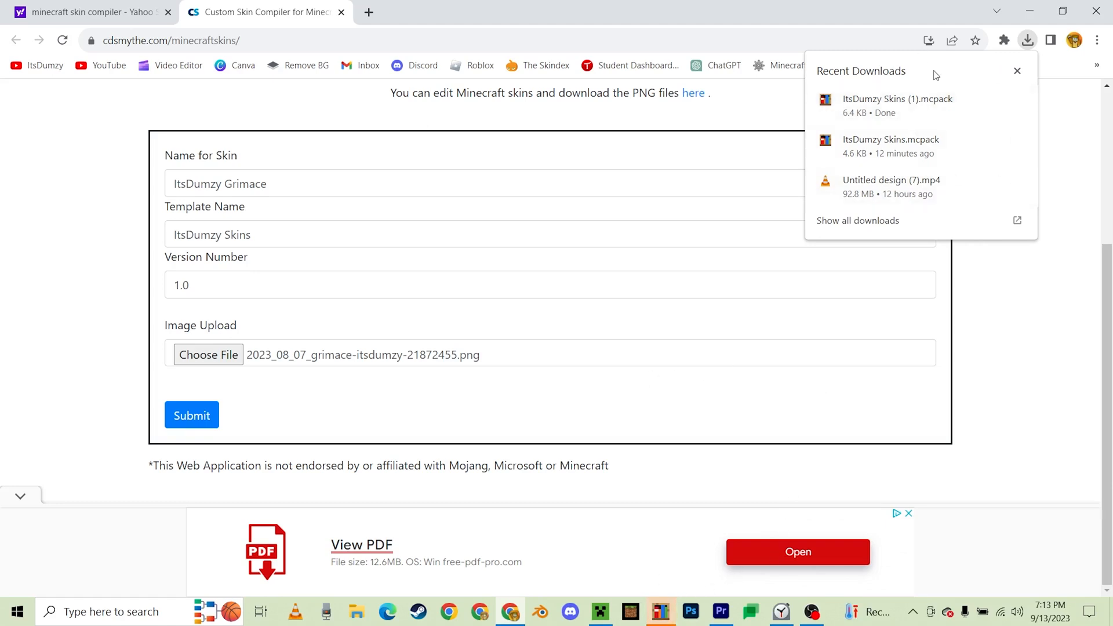
Show ItsDumzy Skins (1).mcpack in its folder and open it to import
{"action": "right_click", "coordinate": [462, 249]}
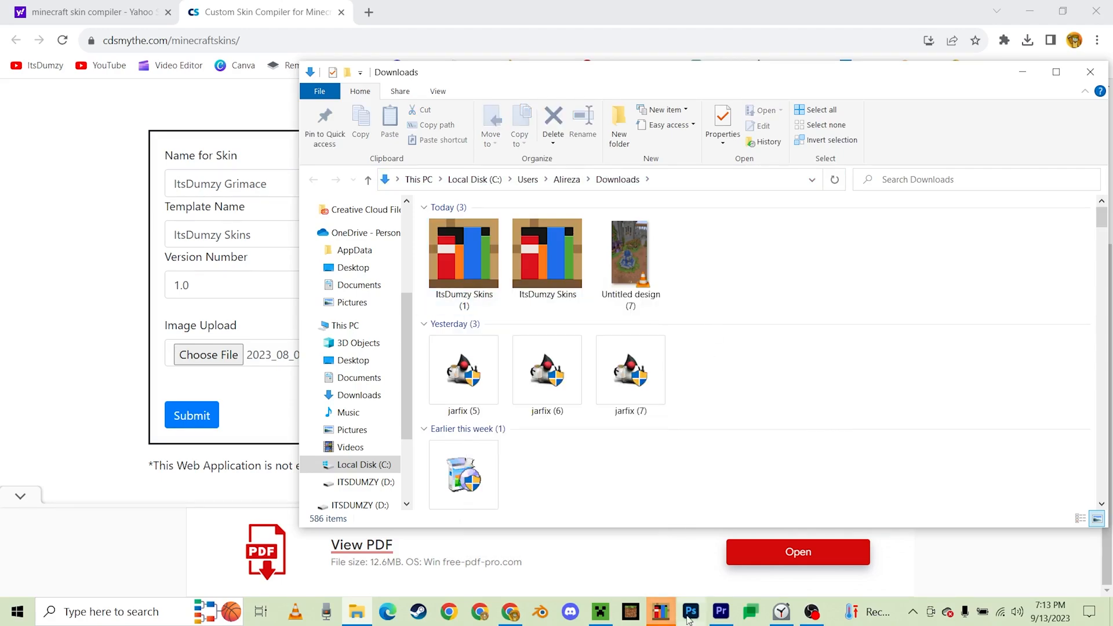
{"action": "left_click", "coordinate": [659, 611]}
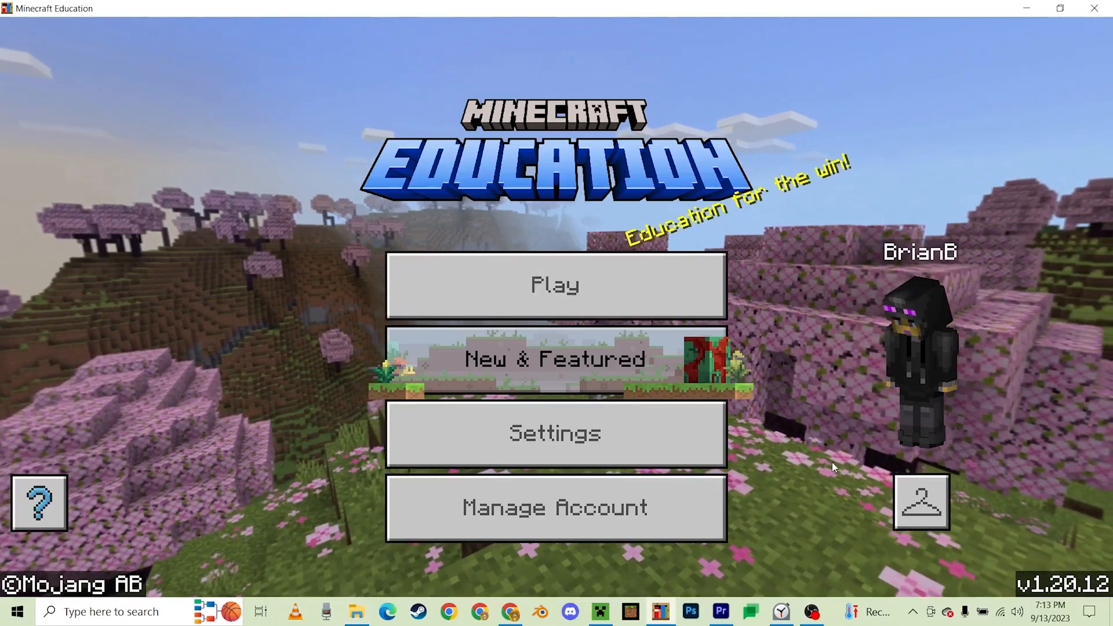
Scroll to the ItsDumzy Skins packs and apply the purple ItsDumzy skin
{"action": "left_click", "coordinate": [920, 502]}
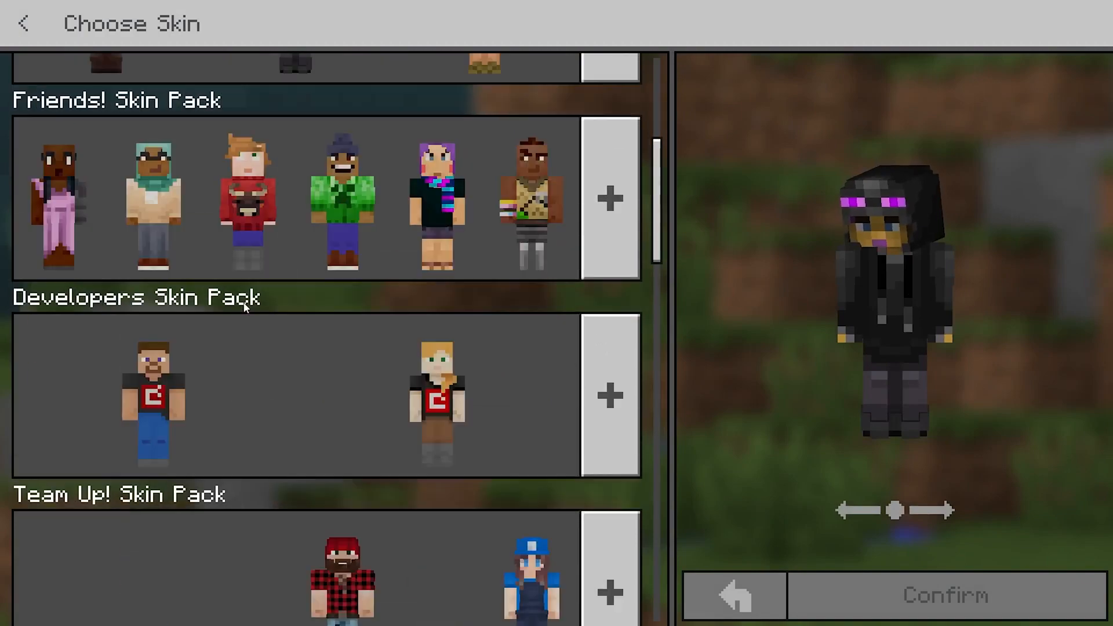
{"action": "scroll", "scroll_direction": "down", "scroll_amount": 3}
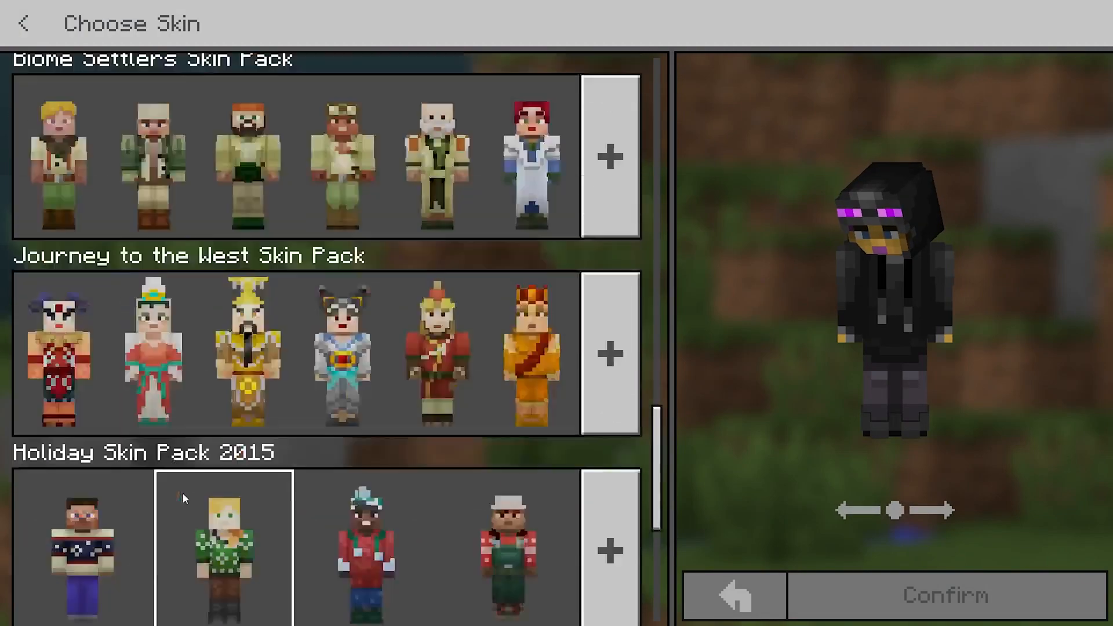
{"action": "scroll", "scroll_direction": "down", "scroll_amount": 3}
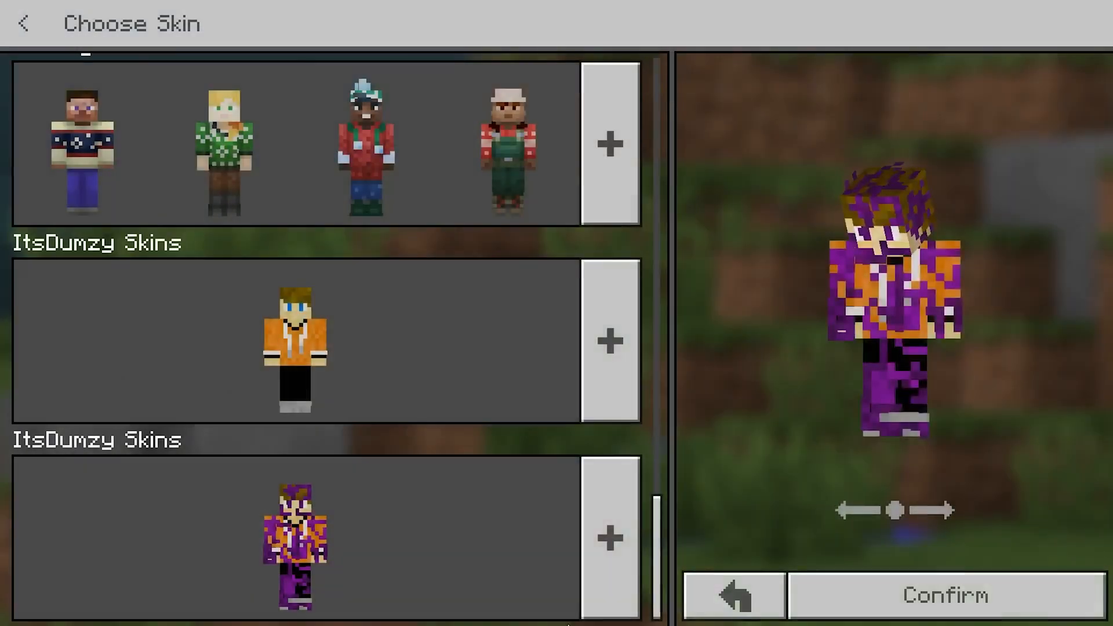
{"action": "left_click", "coordinate": [943, 594]}
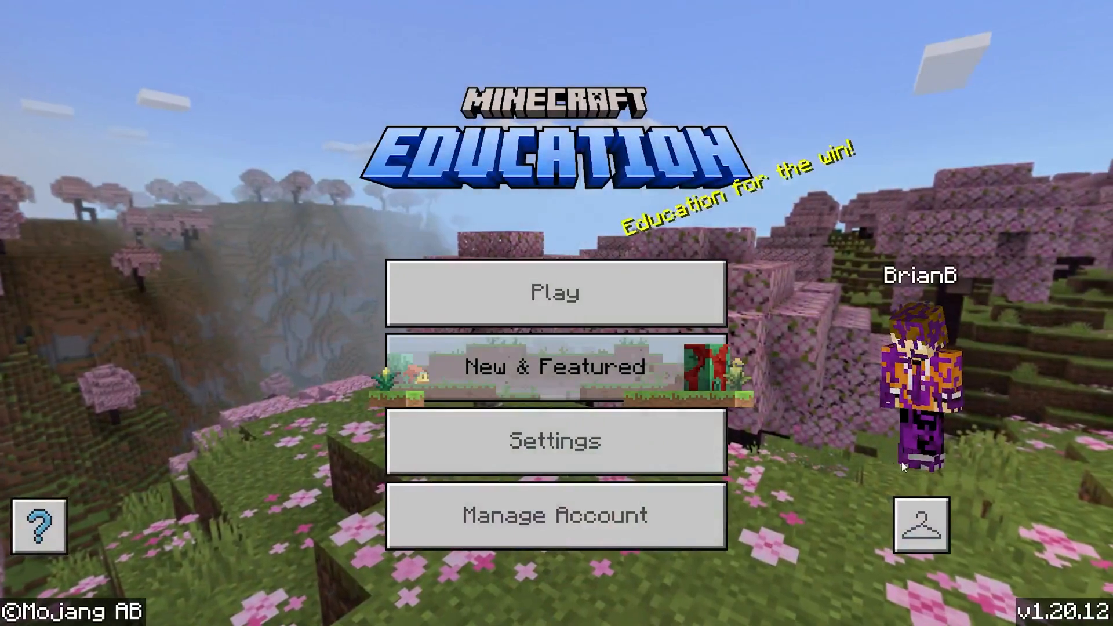
Reopen the skin chooser and return to the main menu wearing the orange-hoodie skin
{"action": "left_click", "coordinate": [919, 523]}
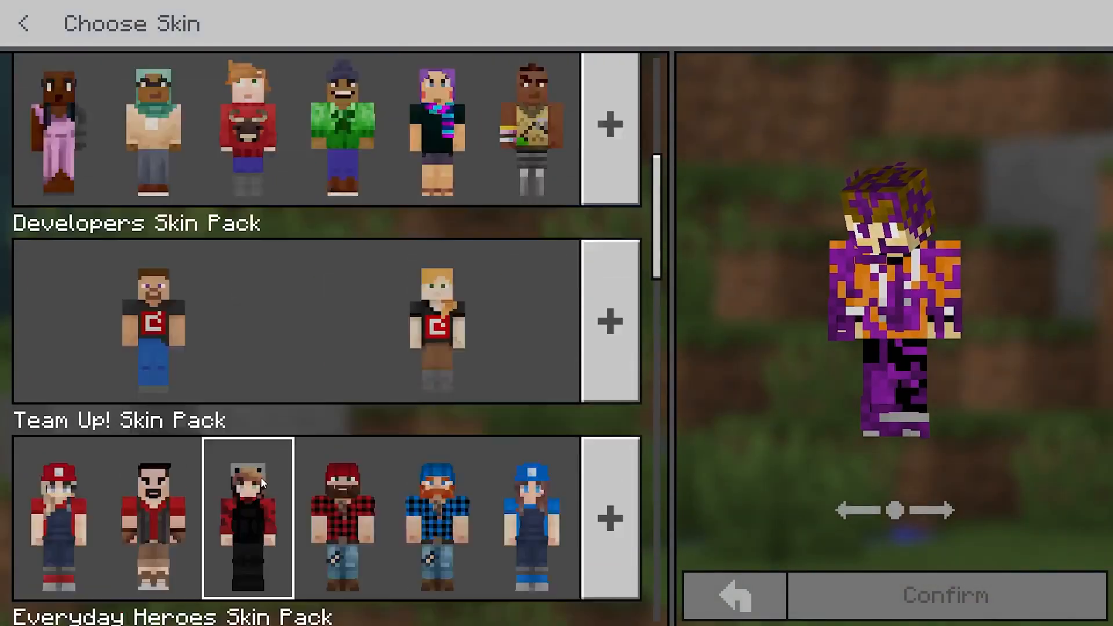
{"action": "scroll", "scroll_direction": "down", "scroll_amount": 3}
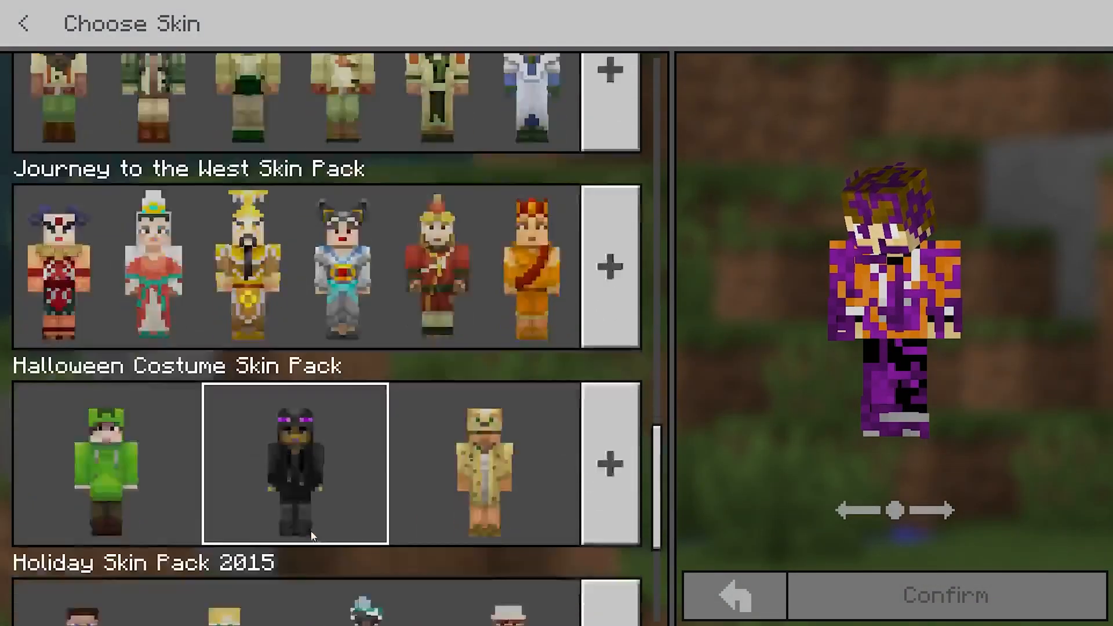
{"action": "left_click", "coordinate": [24, 22]}
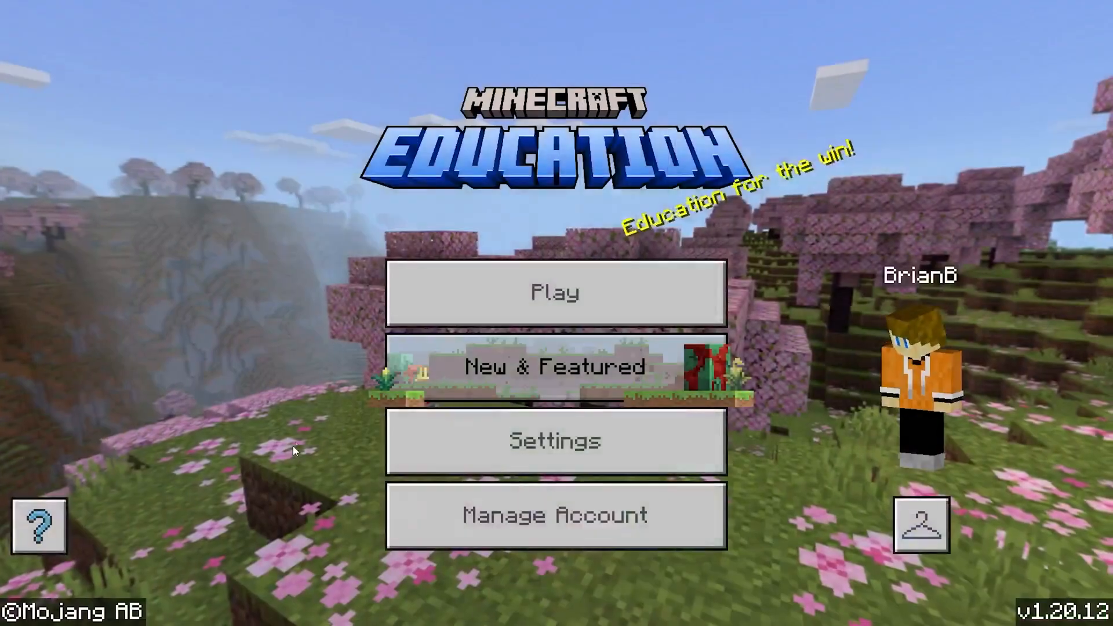
{"action": "left_click", "coordinate": [556, 292]}
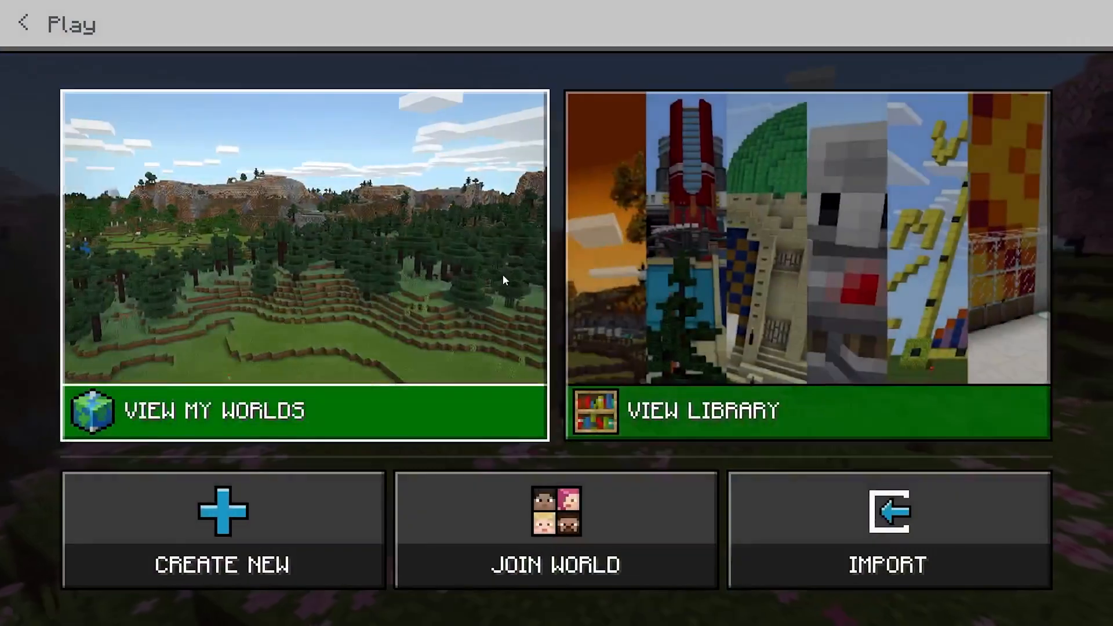
{"action": "left_click", "coordinate": [303, 411]}
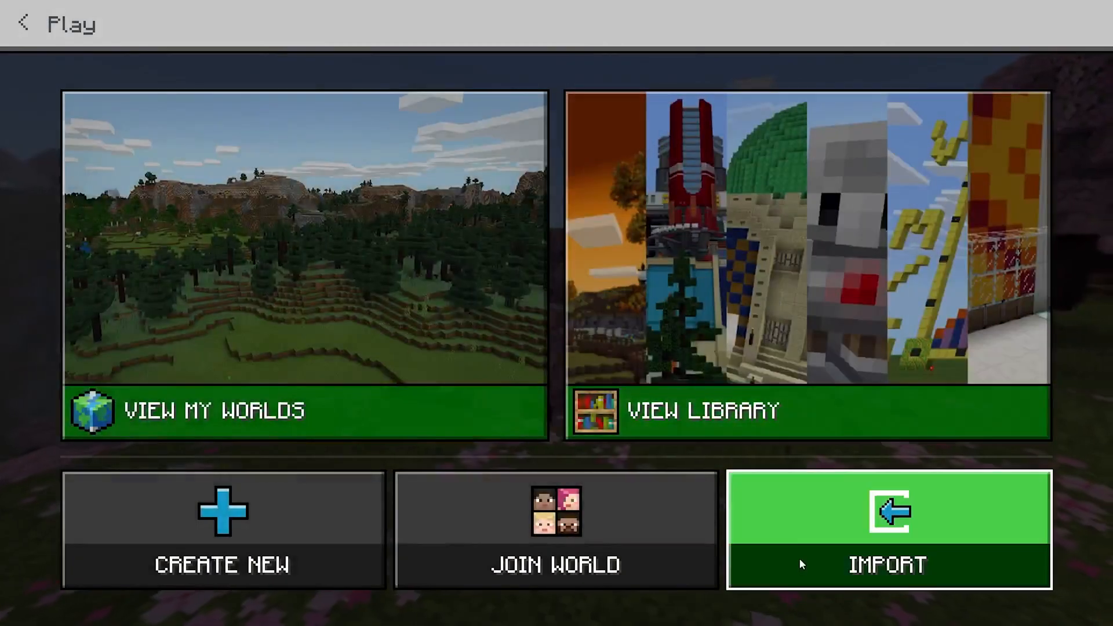
{"action": "left_click", "coordinate": [21, 23]}
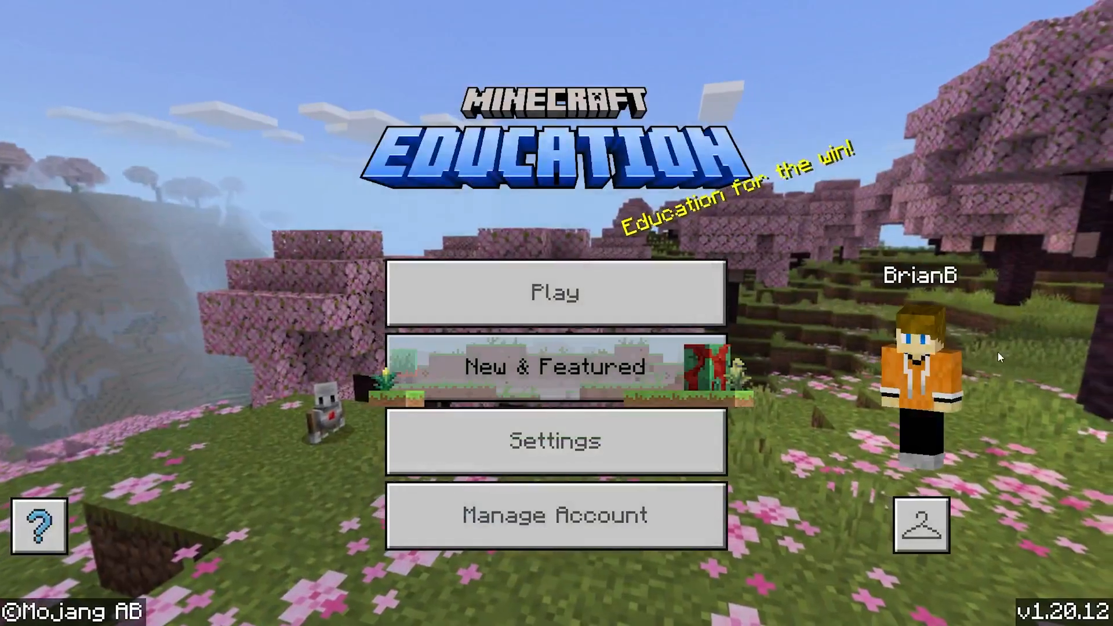